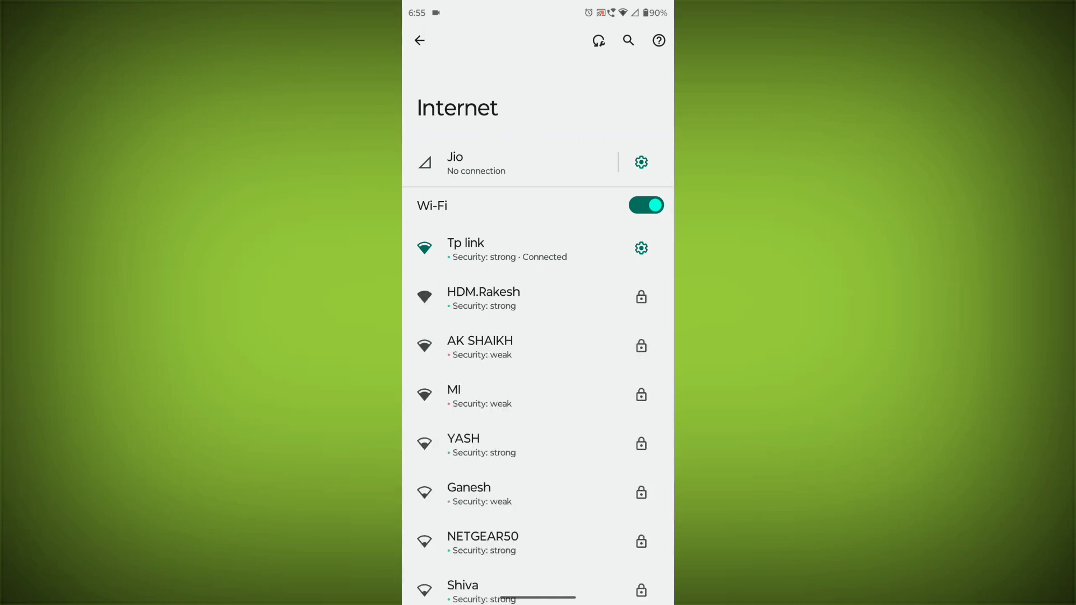
# - Confirm Wi-Fi is connected and bring up the phone's power menu
pyautogui.press('Home')
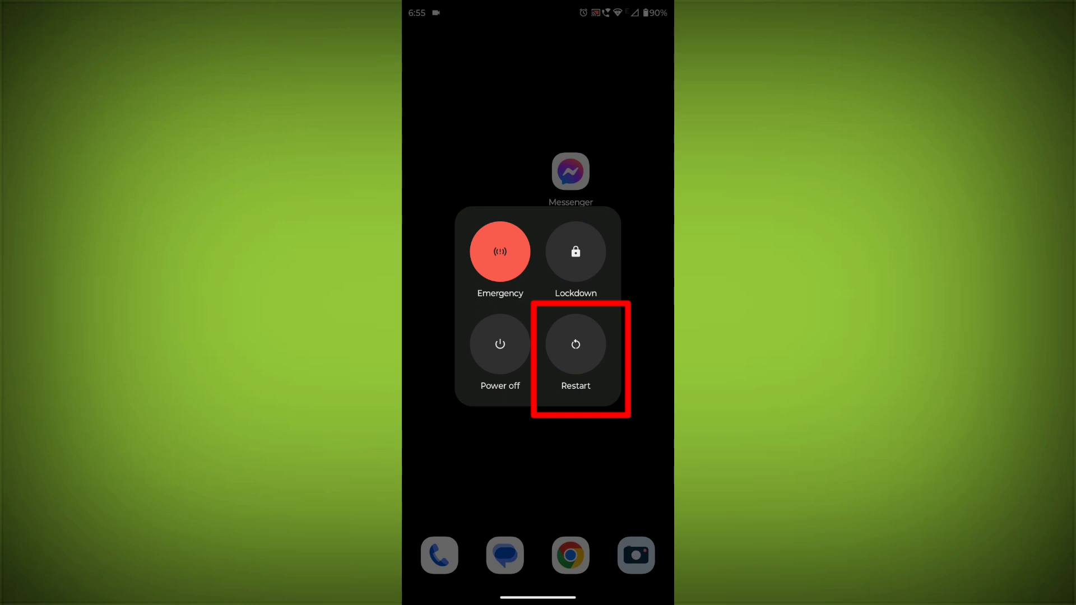
# - Reboot the phone from the power menu's Restart option
pyautogui.click(574, 343)
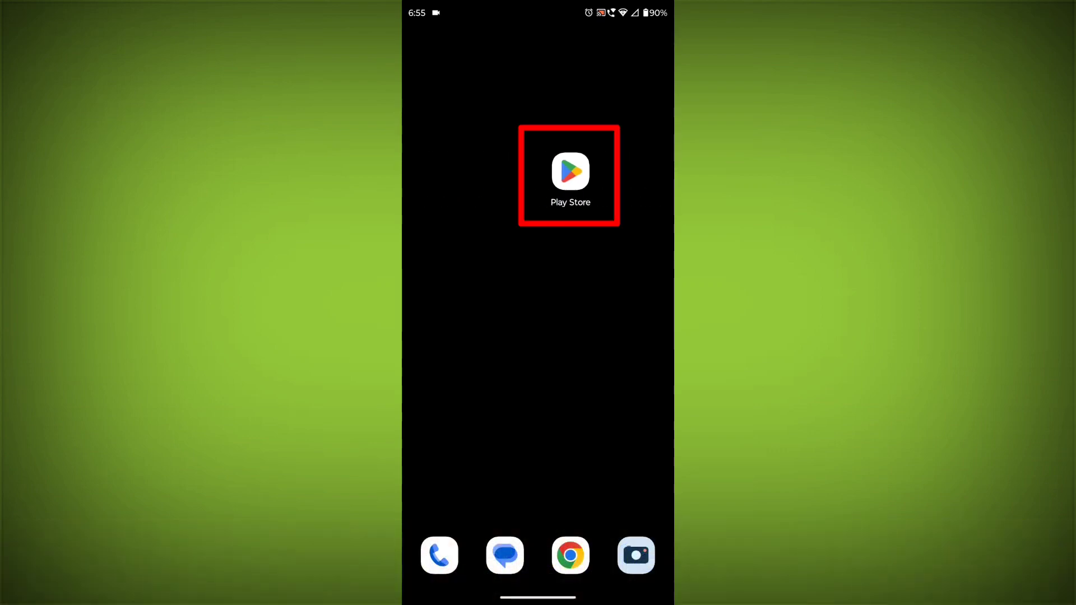
# - Browse the Play Store's Books section, then open Messenger's App info page
pyautogui.click(569, 171)
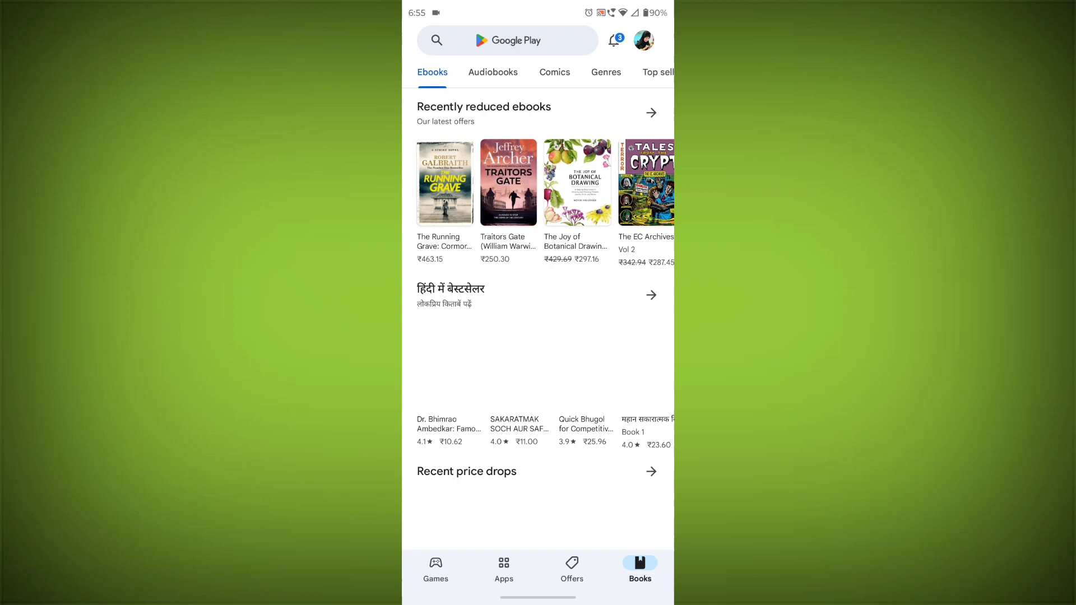
pyautogui.click(508, 40)
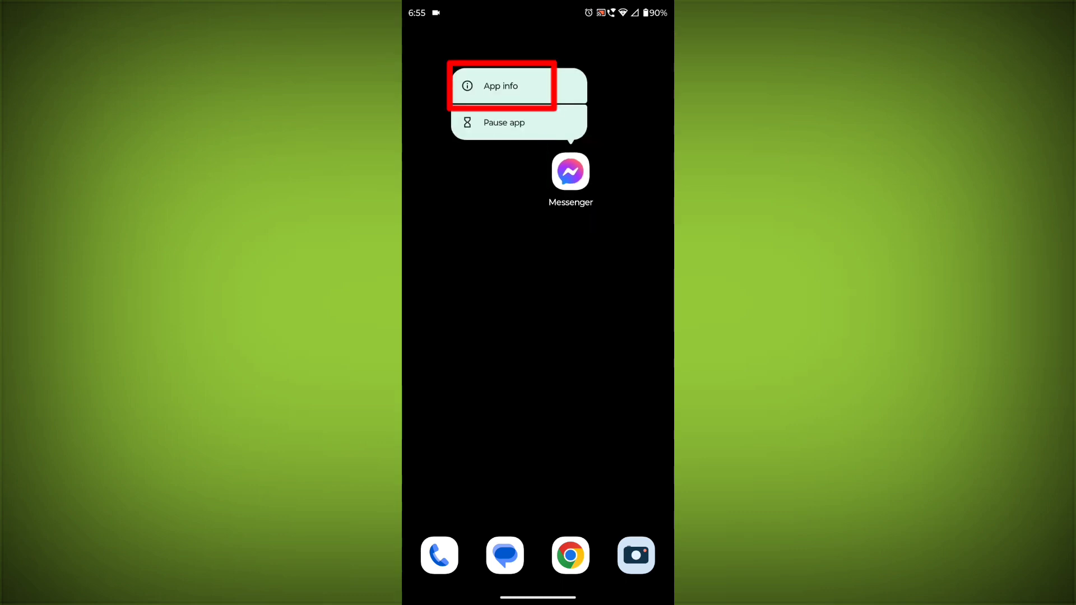
pyautogui.click(500, 86)
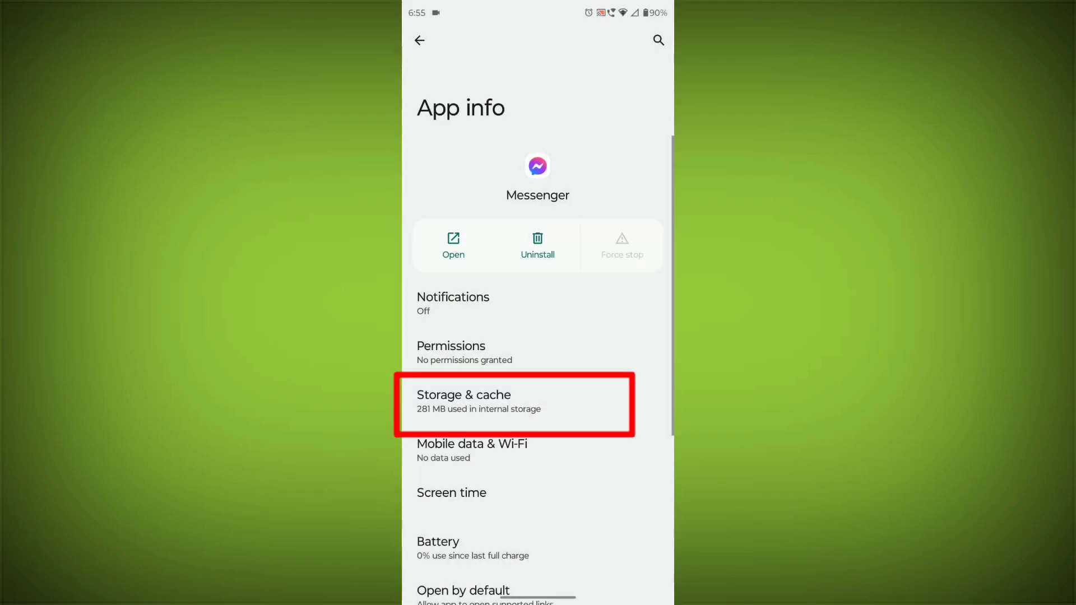
# - Clear Messenger's cache to 0 B and its storage, then return home
pyautogui.click(514, 401)
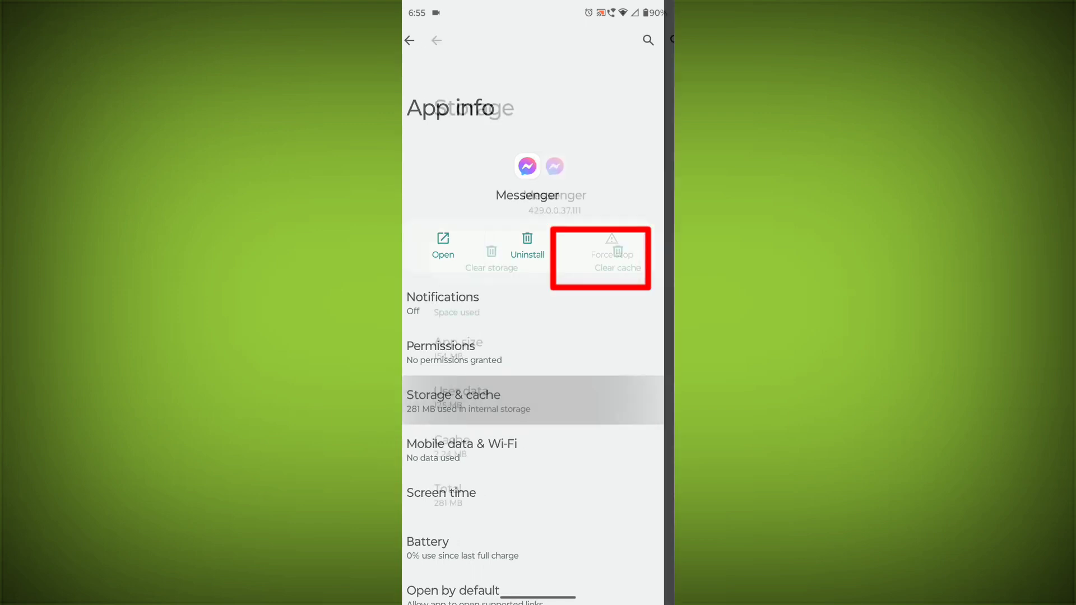
pyautogui.click(454, 400)
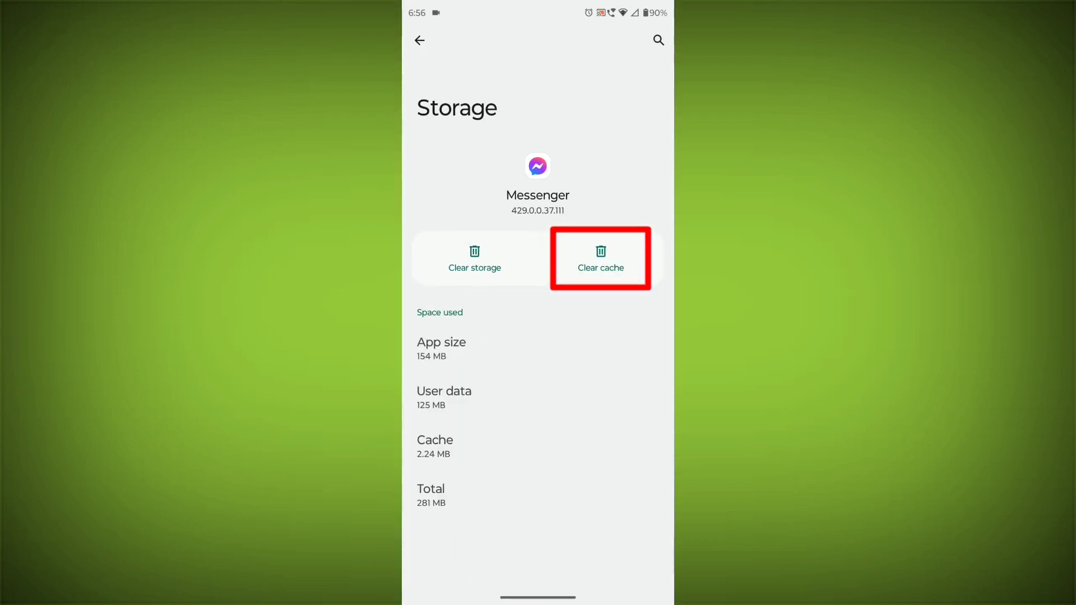
pyautogui.click(600, 259)
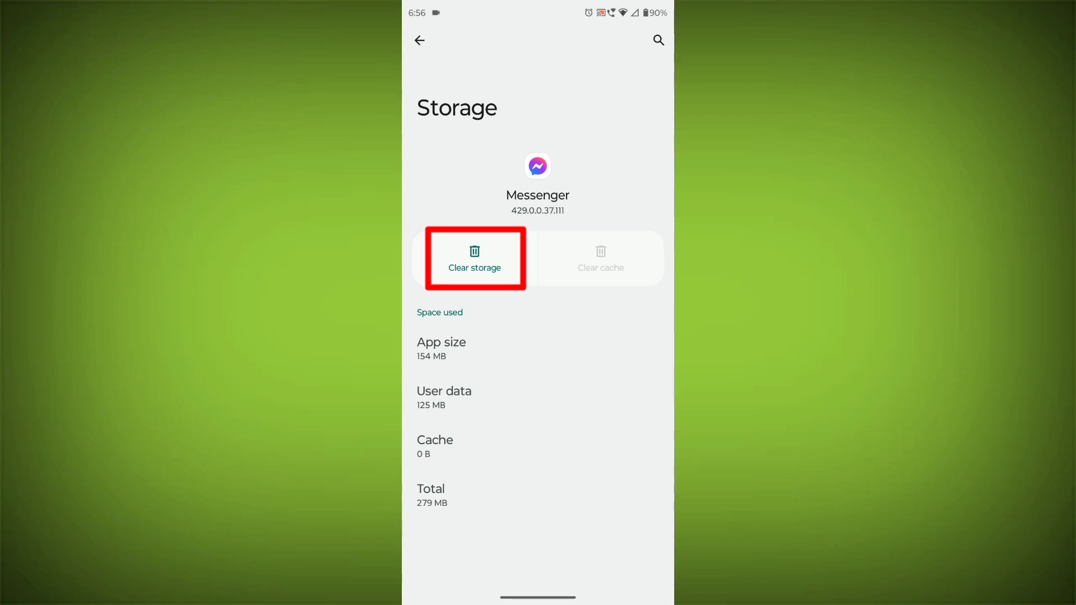
pyautogui.click(474, 259)
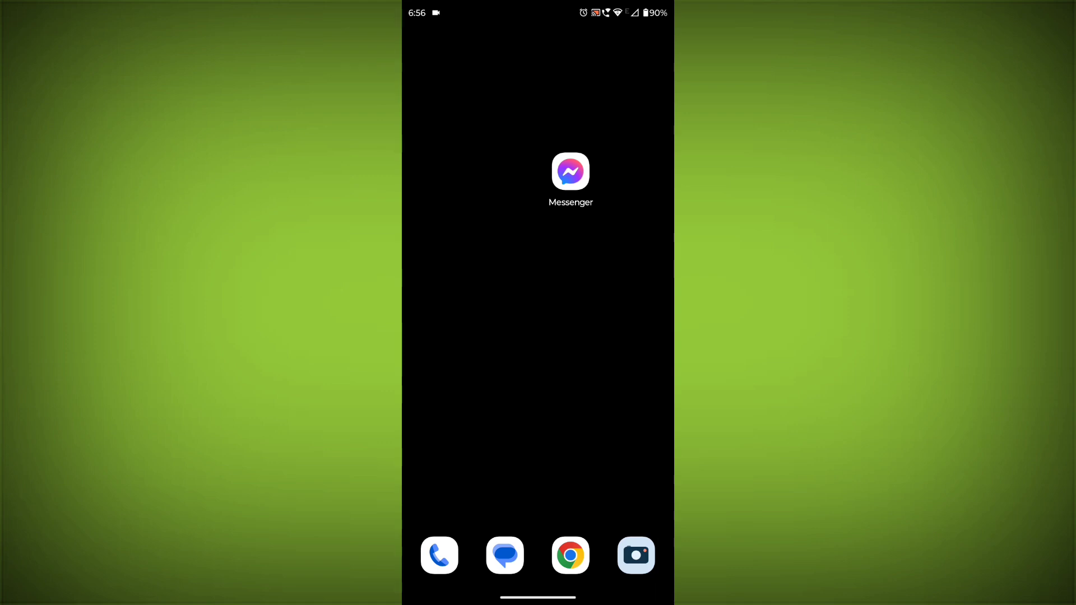
# - Uninstall Messenger from its home-screen icon and confirm with OK
pyautogui.click(570, 171)
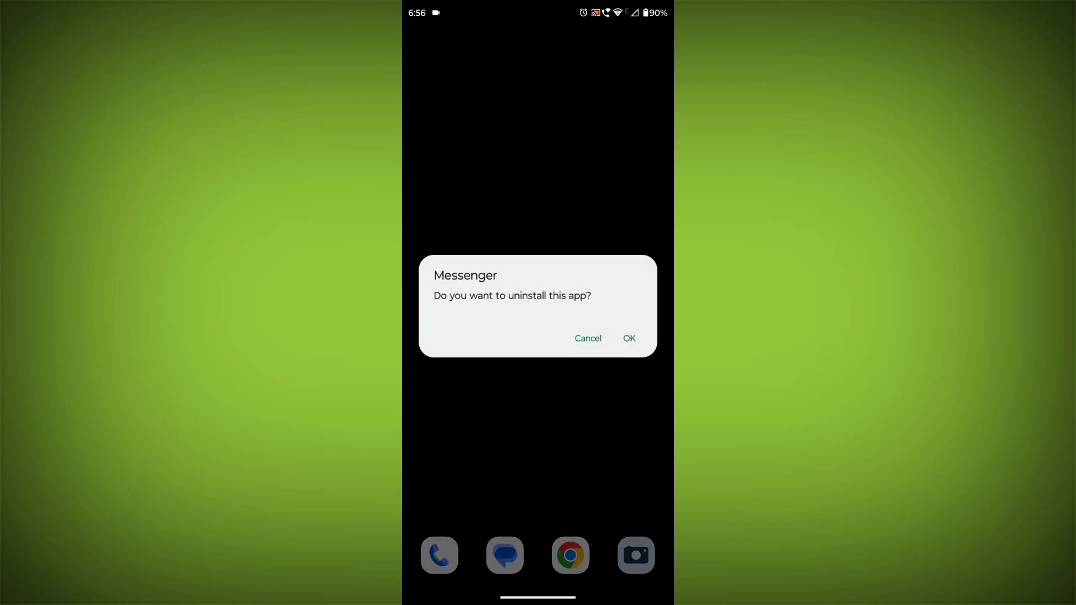
pyautogui.click(627, 337)
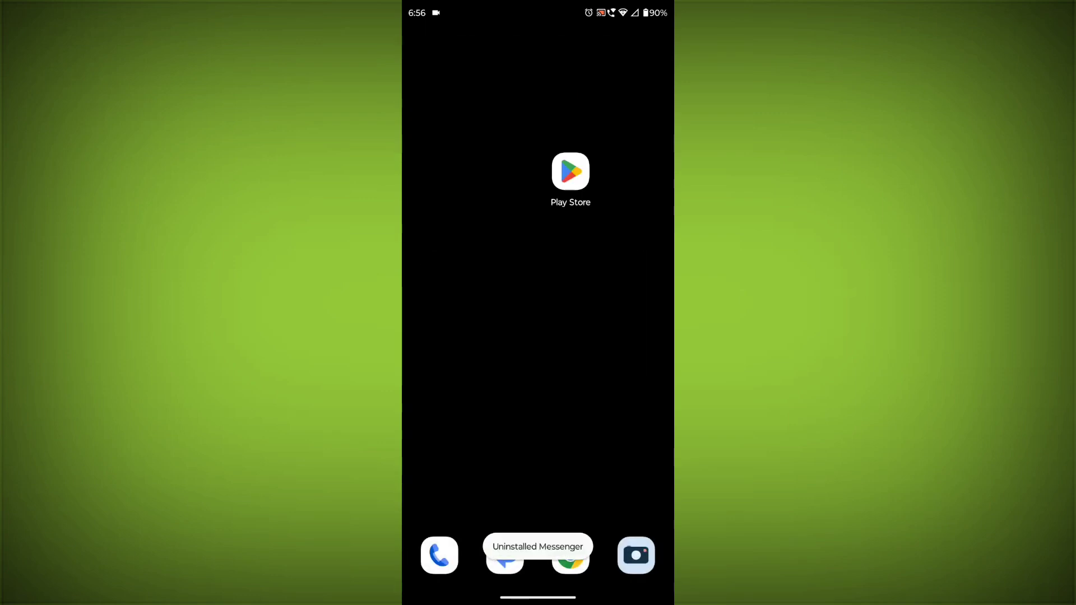